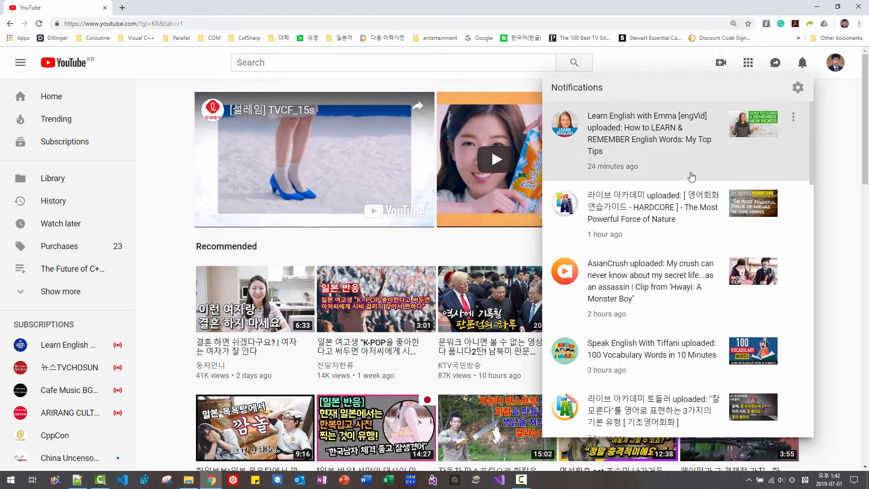
# Scroll the notifications list down to the Grease quala comment from four hours ago.
pyautogui.scroll(-3)
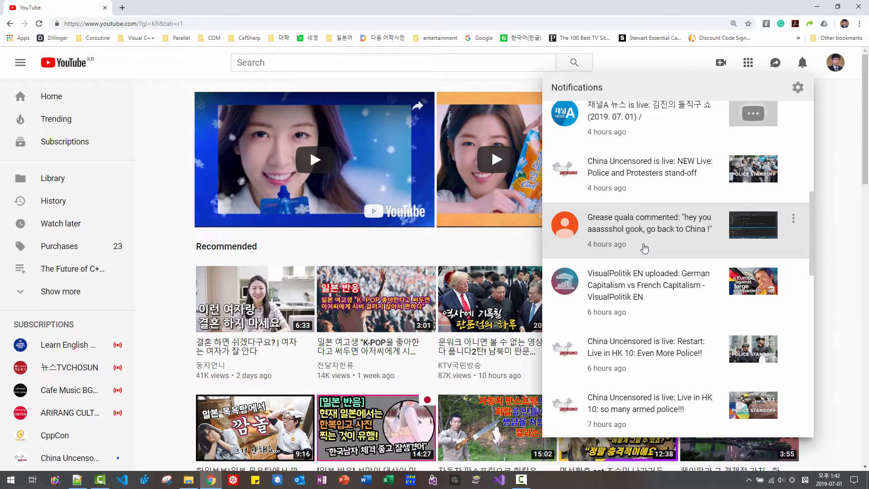
pyautogui.moveTo(445, 75)
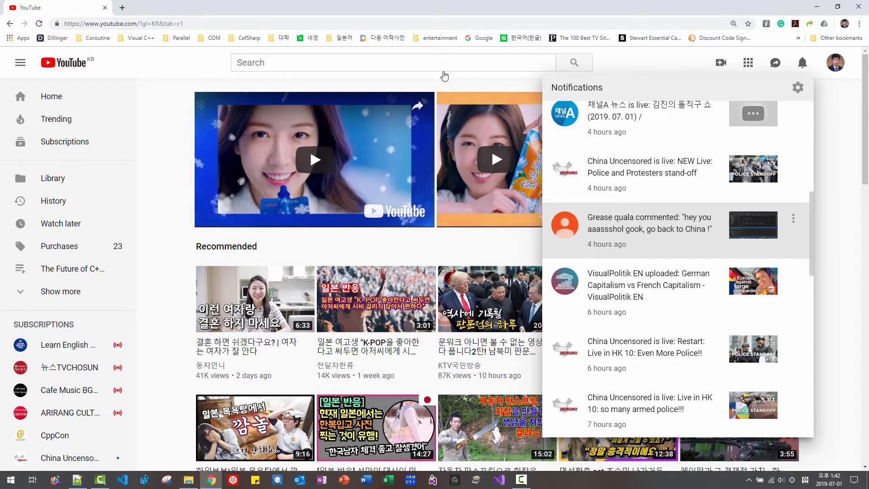
# Search Google for "grease quala" in a new browser tab.
pyautogui.click(230, 7)
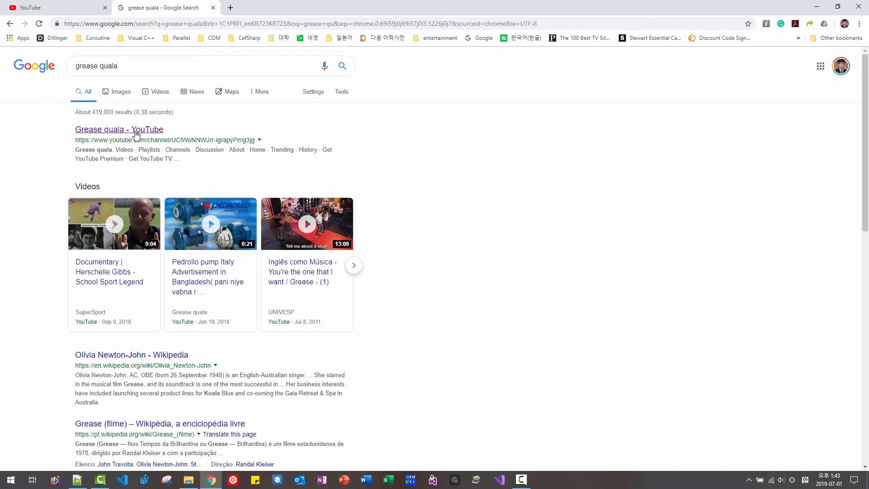
# Review the Grease quala channel from the search result, then bring the reply file forward in Notepad++.
pyautogui.click(119, 129)
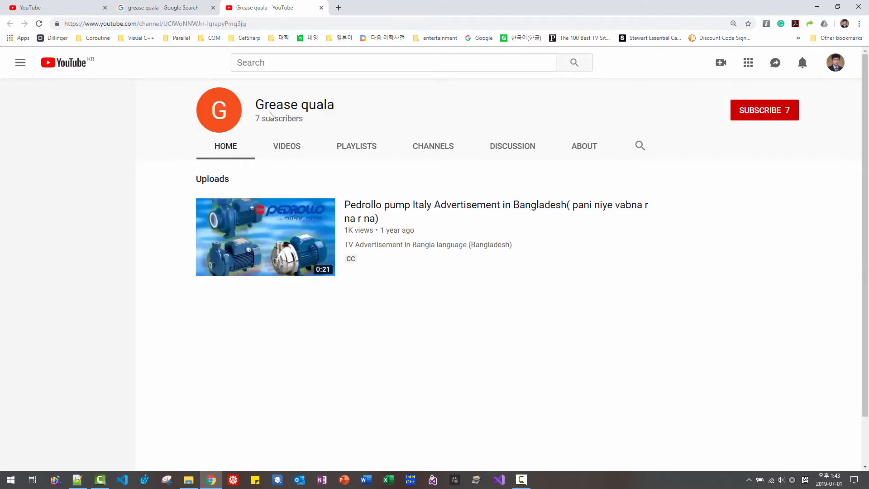
pyautogui.click(20, 63)
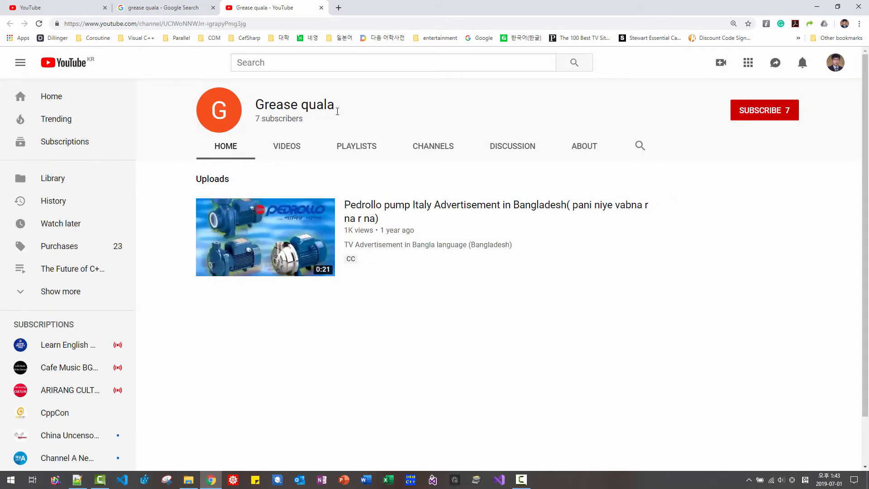
pyautogui.click(801, 62)
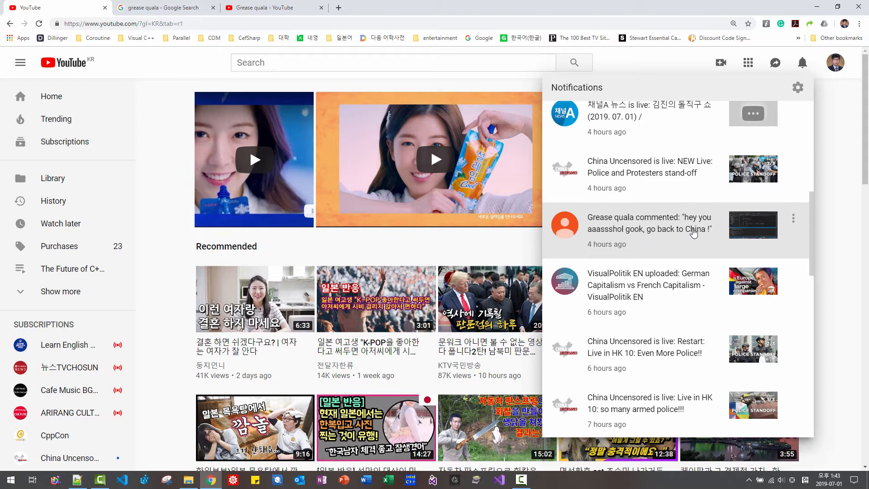
pyautogui.click(649, 223)
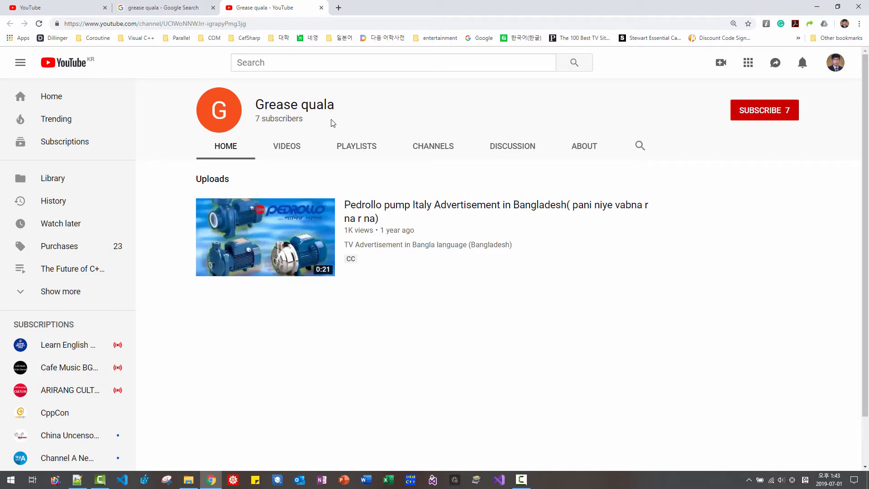
pyautogui.click(76, 480)
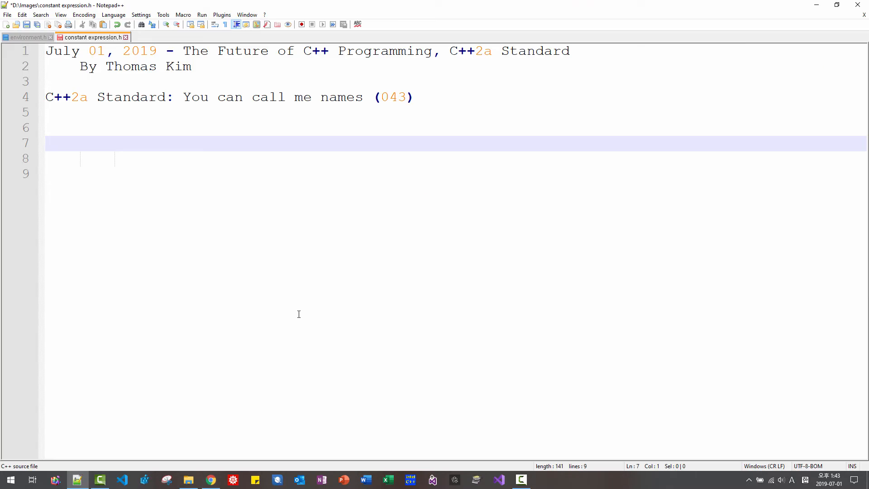
# Write line 7: "Yes, I am a gook YouTube Creat..." accepting the slur as a creator.
pyautogui.write('Yes, I')
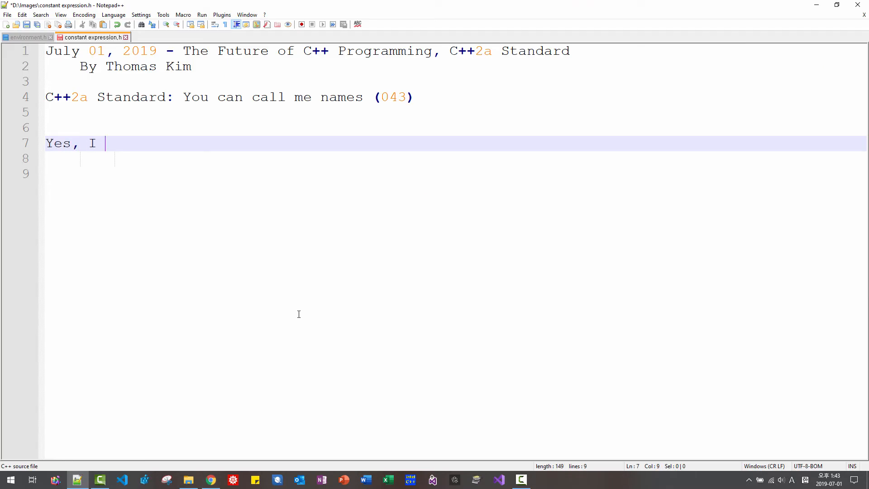
pyautogui.write('am a gook Y')
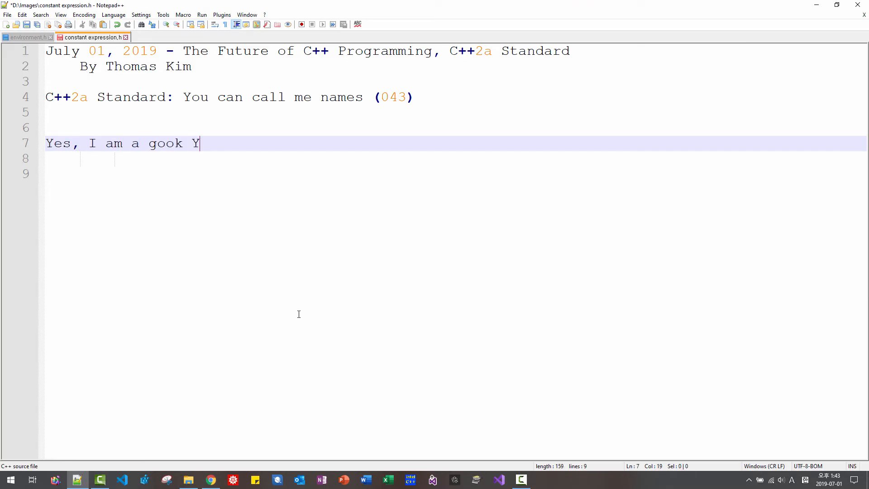
pyautogui.write('ouTube Creat')
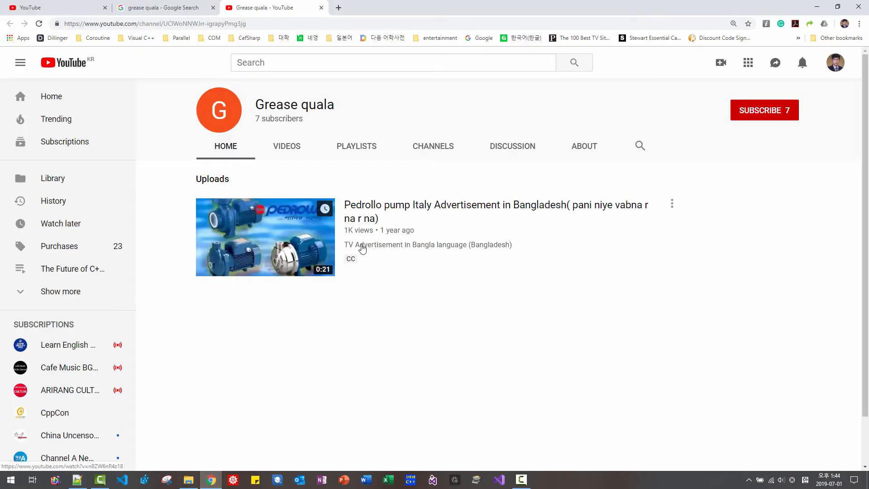
# Open the channel's Pedrollo pump advertisement from its VIDEOS list.
pyautogui.click(287, 146)
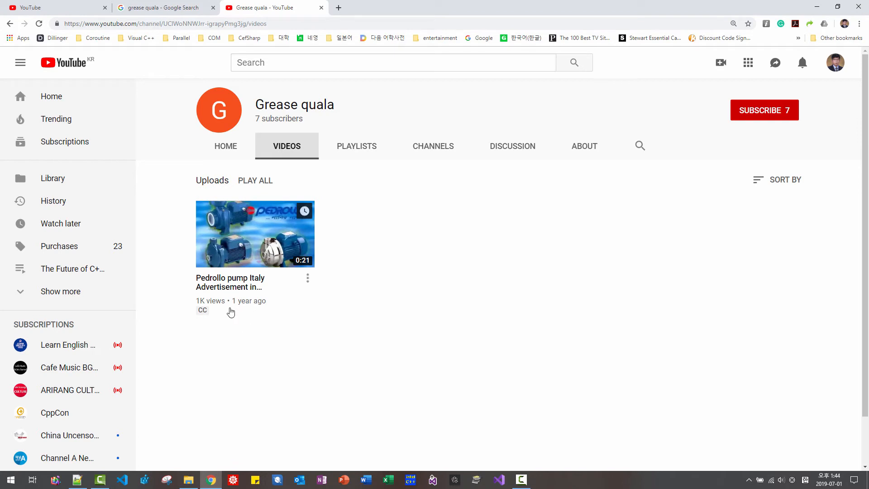
pyautogui.click(255, 234)
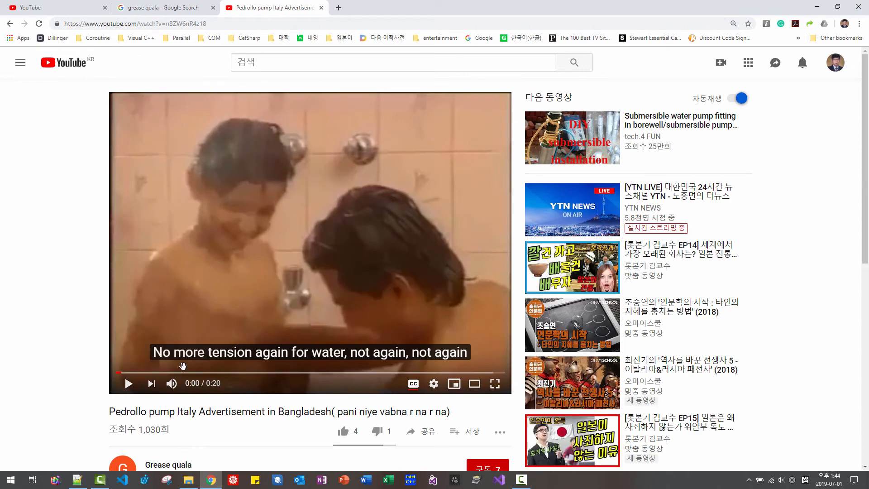
# Play the pump advertisement for a few seconds and pause it.
pyautogui.click(129, 383)
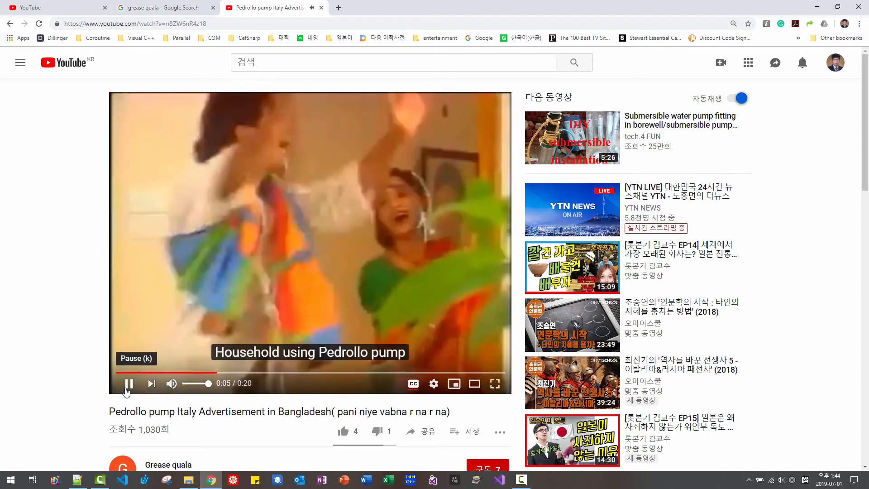
pyautogui.click(128, 383)
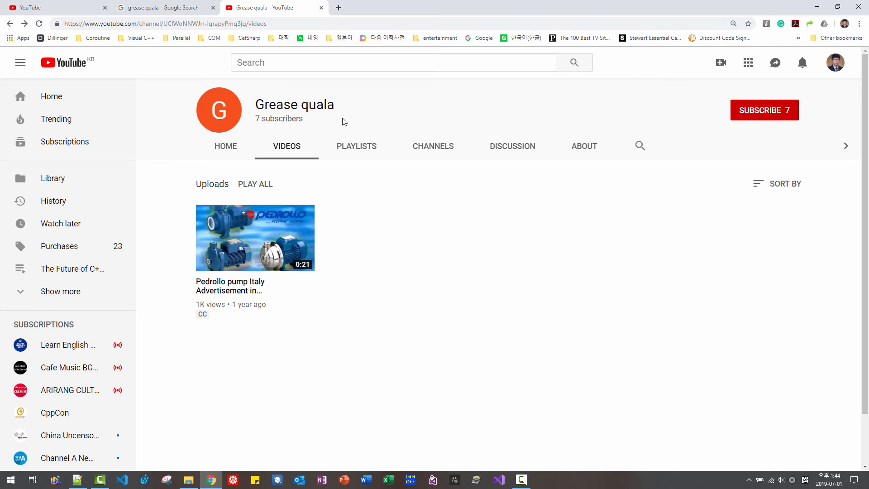
# Write line 9 in the reply file: "Gentle, Open-minded, Original Korean,".
pyautogui.click(76, 479)
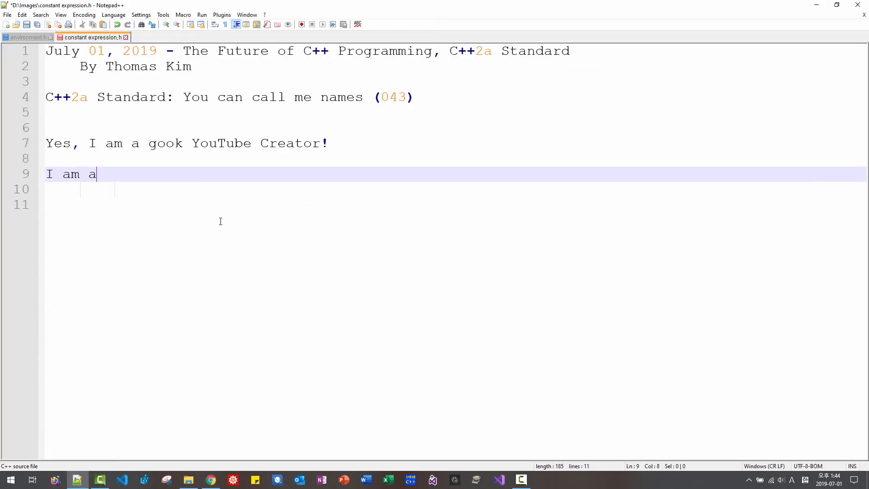
pyautogui.write('Gentle')
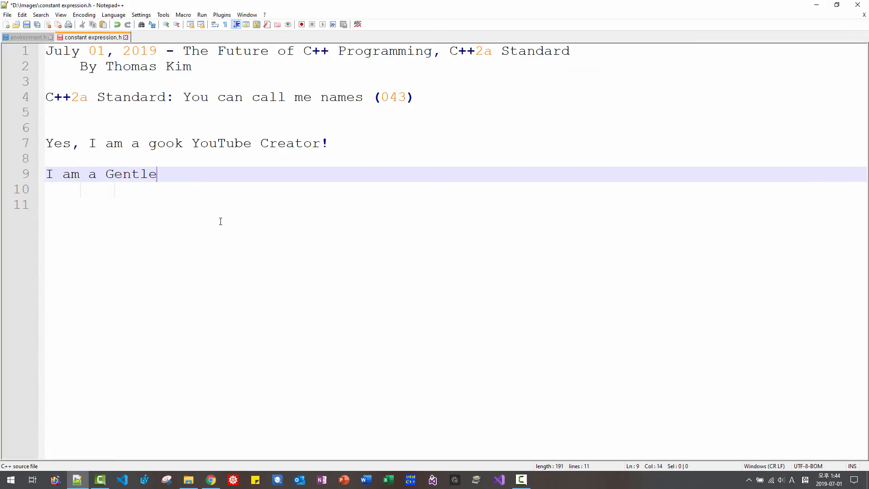
pyautogui.write(', Open-')
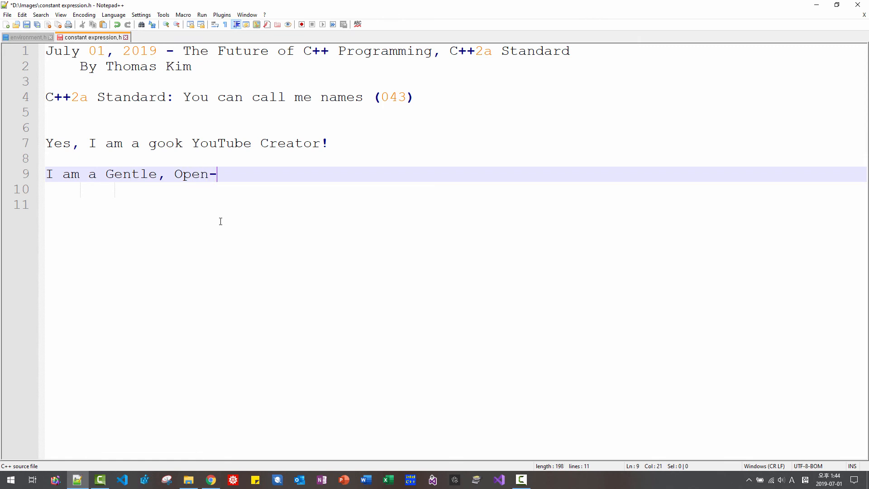
pyautogui.write('minded, Ori')
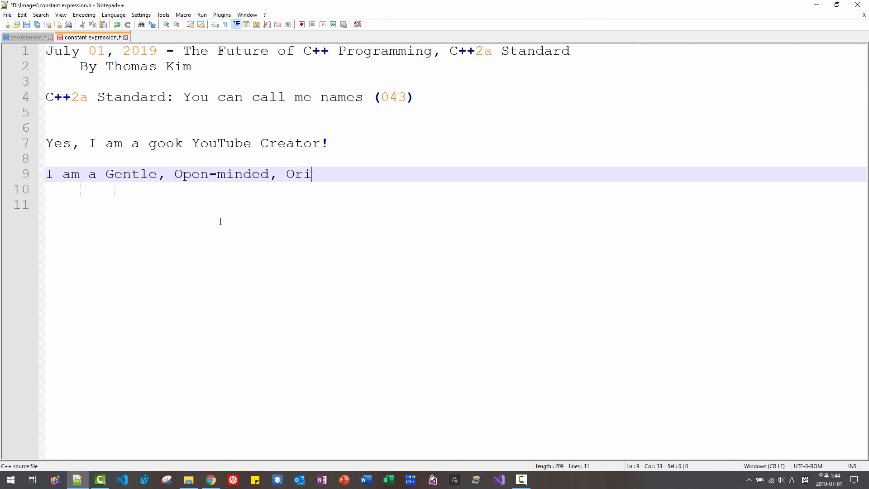
pyautogui.write('ginal Korean, or gook Creator.')
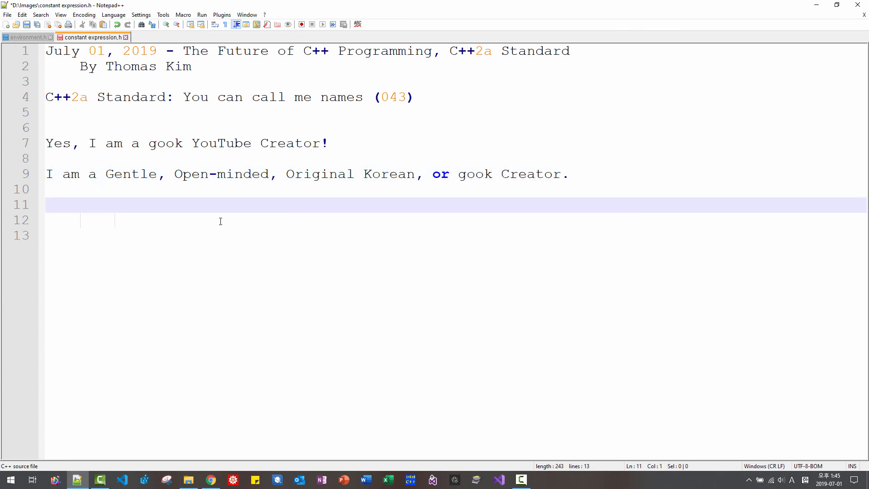
# Start line 11: "I am not a Chinese, though I like".
pyautogui.write('I am not a')
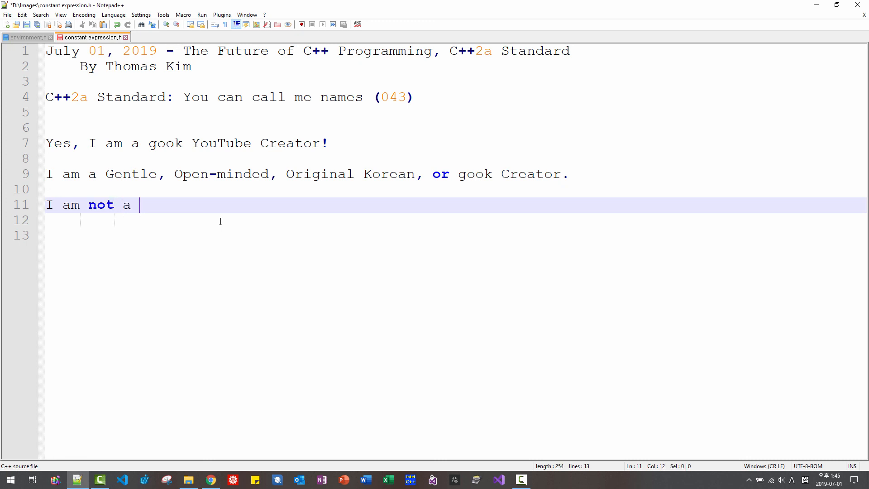
pyautogui.write('Chinese, thoug')
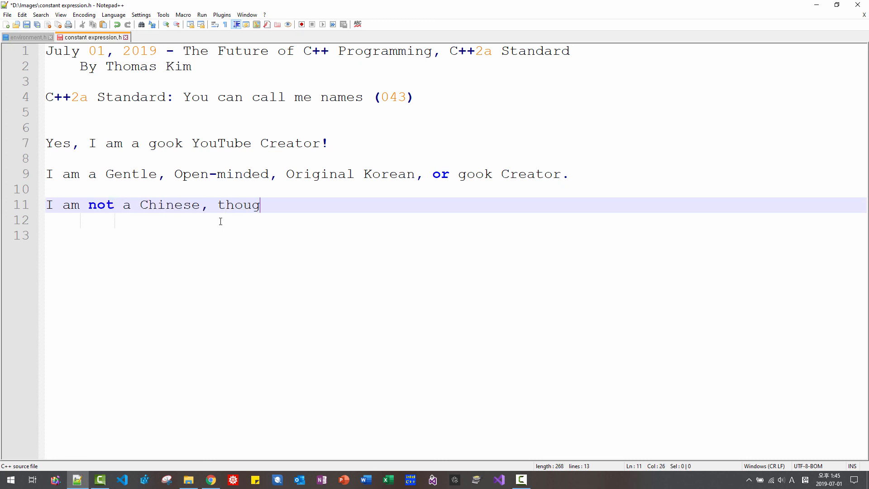
pyautogui.write('h I like')
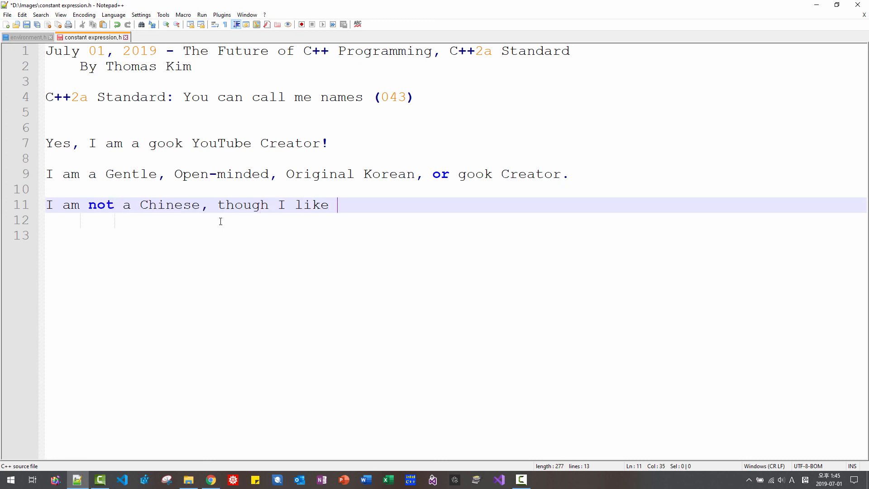